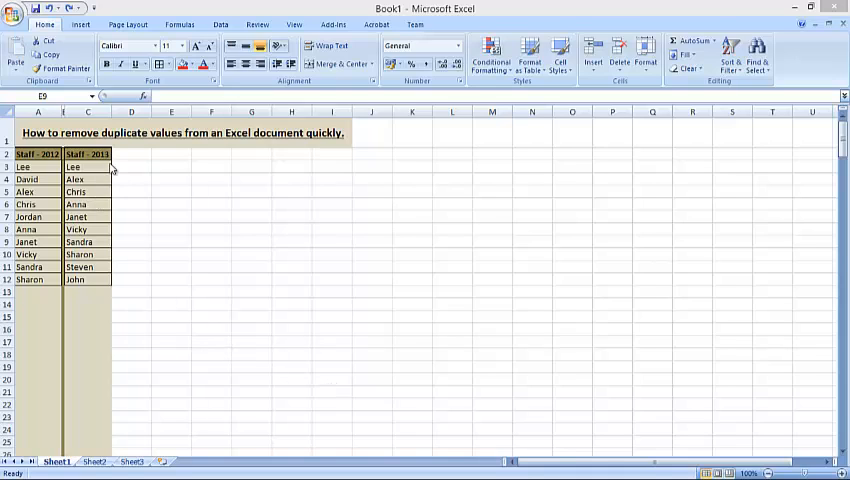
pyautogui.moveTo(313, 150)
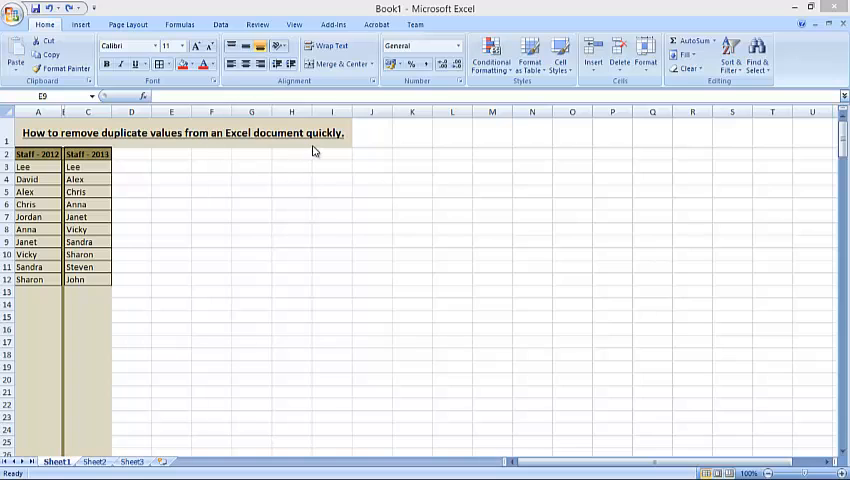
# Select the Staff 2012 and Staff 2013 name lists, checking names such as Sandra and Lee.
pyautogui.click(171, 241)
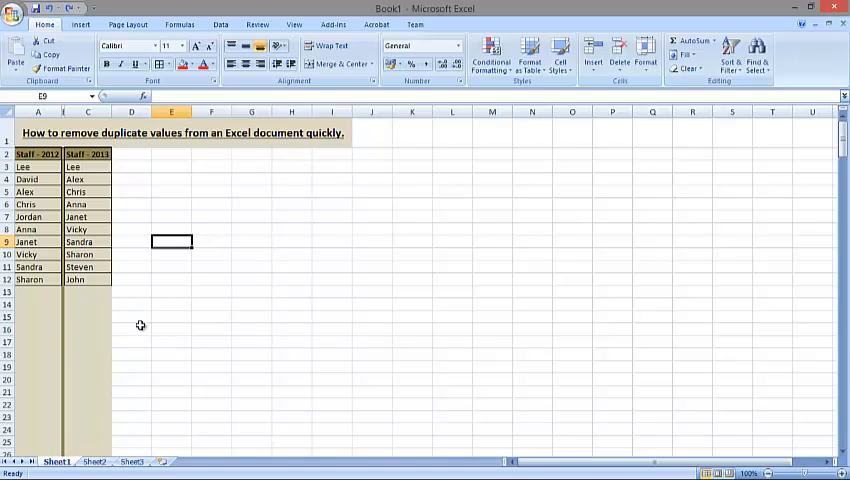
pyautogui.moveTo(62, 179)
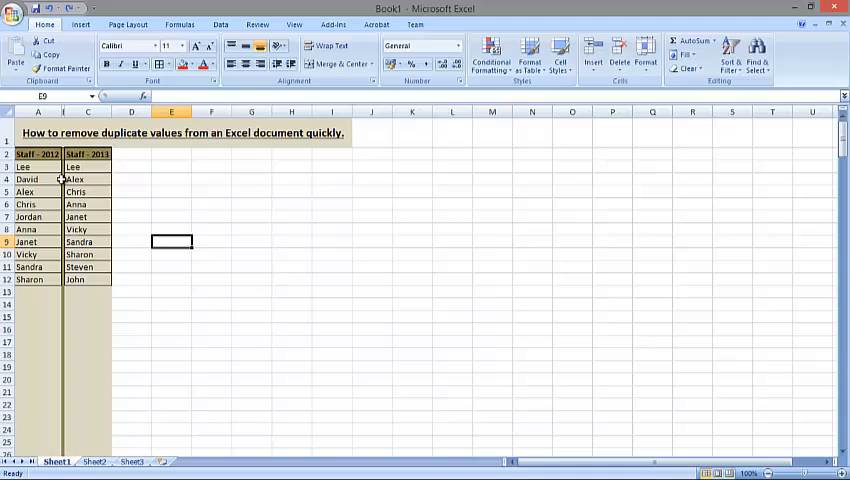
pyautogui.moveTo(48, 241)
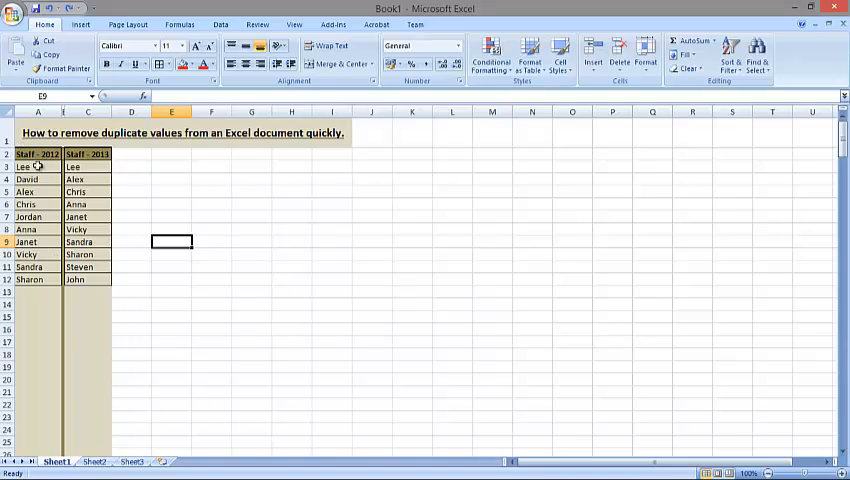
pyautogui.click(37, 154)
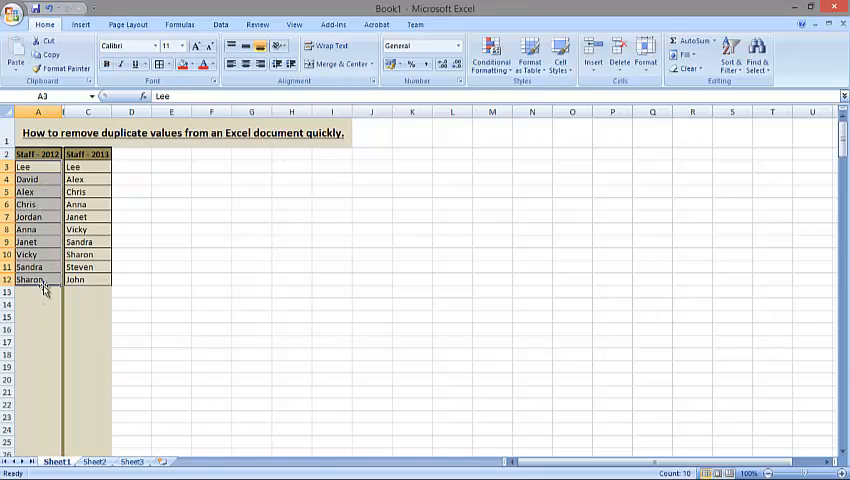
pyautogui.click(88, 153)
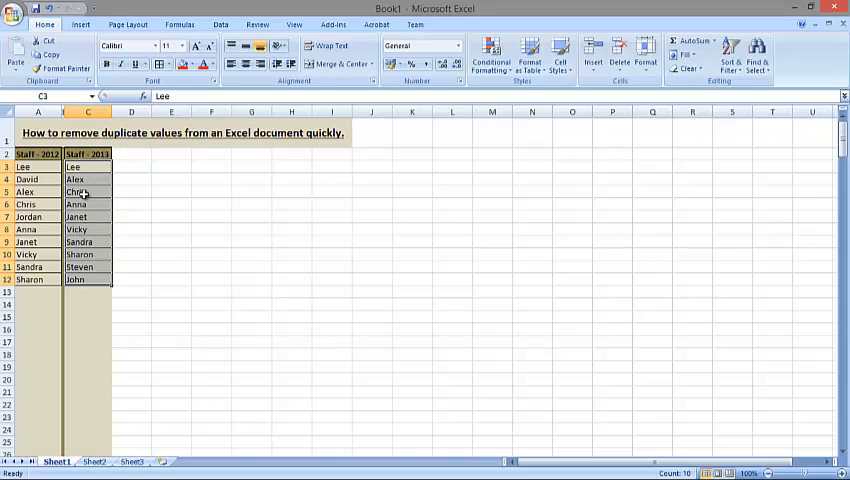
pyautogui.click(75, 191)
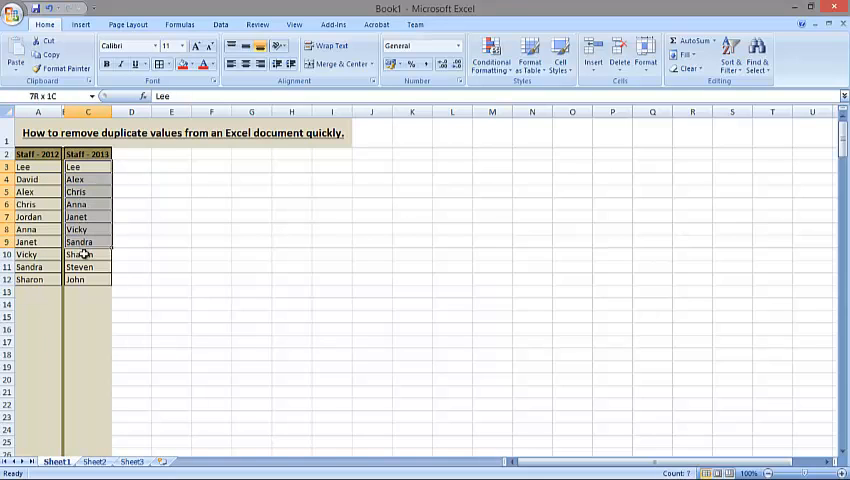
pyautogui.click(88, 166)
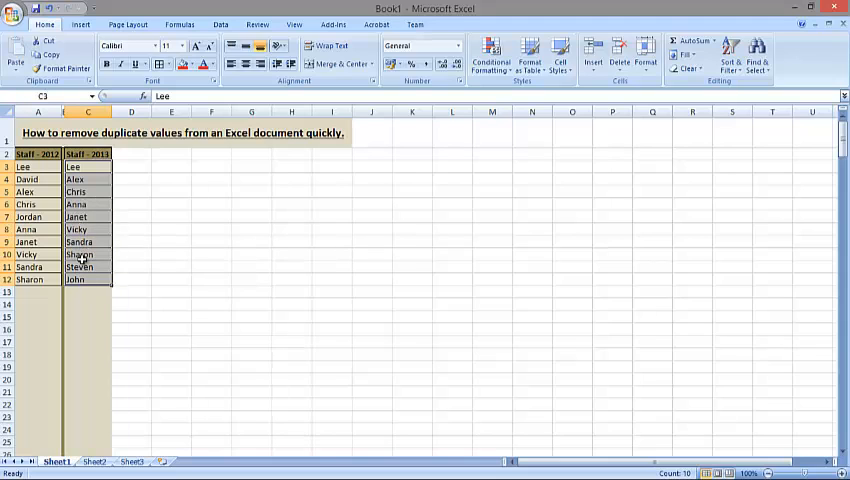
pyautogui.click(88, 242)
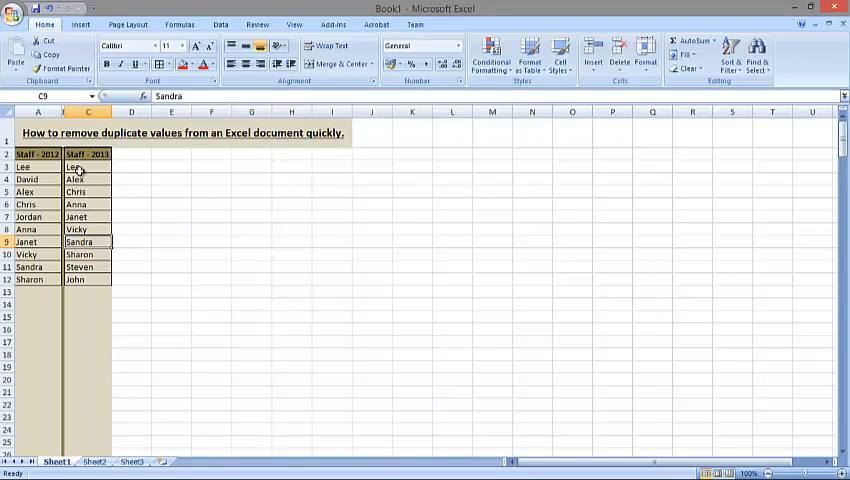
pyautogui.click(38, 166)
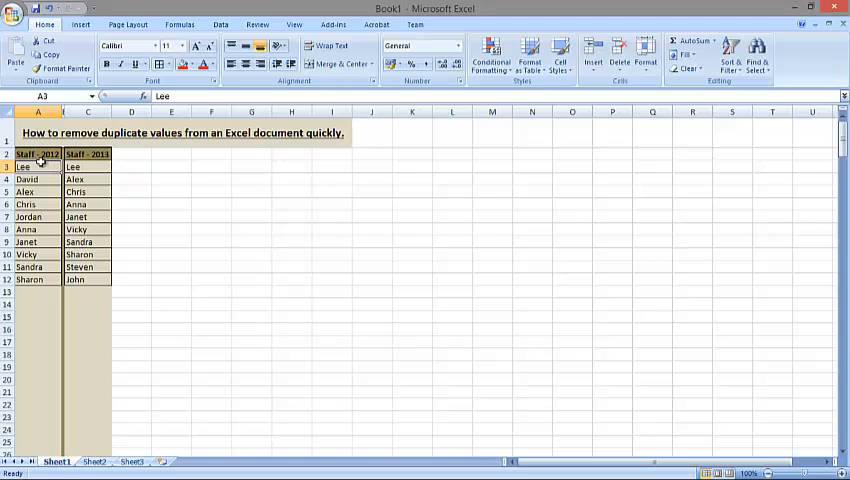
pyautogui.click(88, 154)
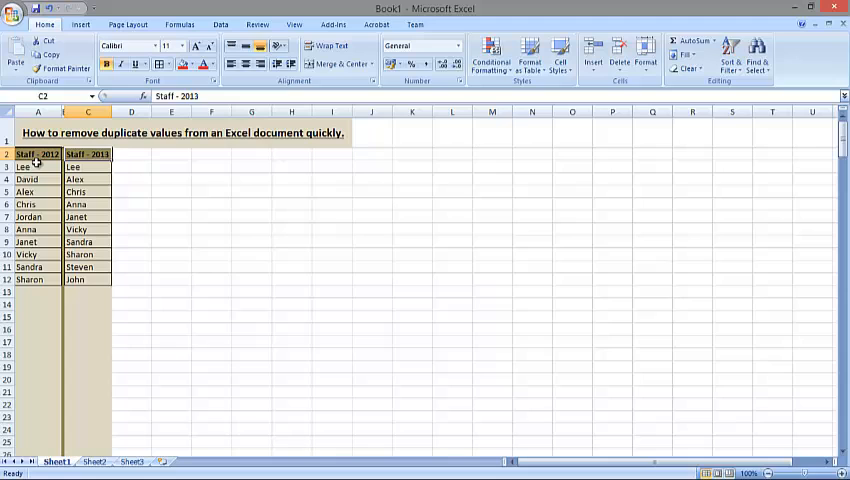
pyautogui.click(37, 166)
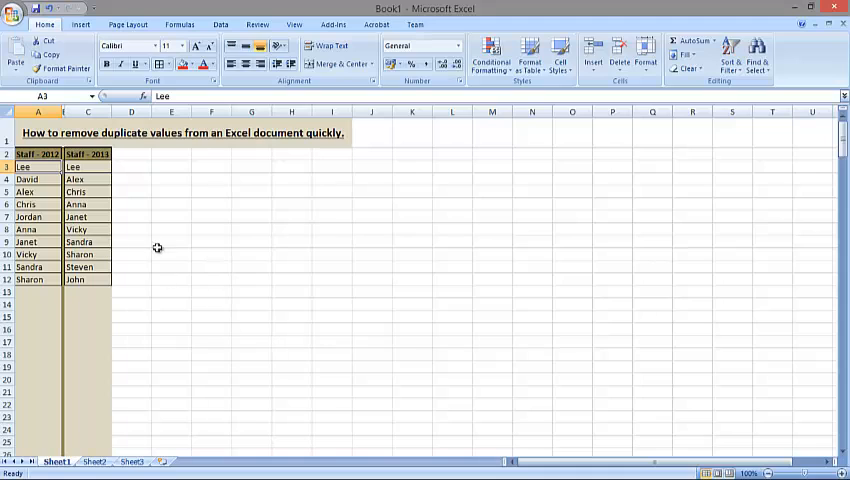
pyautogui.moveTo(166, 269)
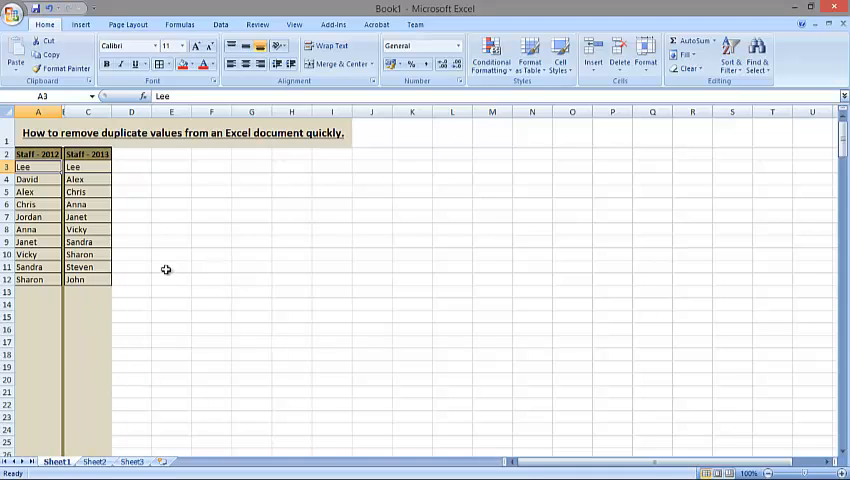
pyautogui.moveTo(159, 319)
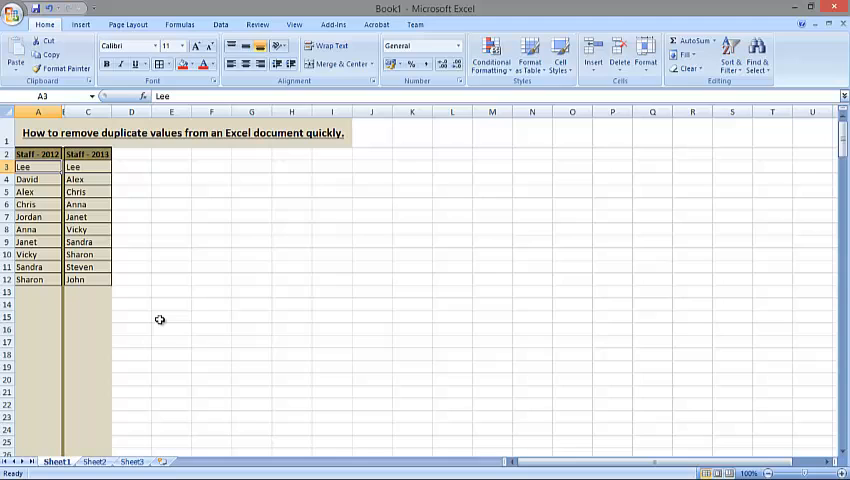
pyautogui.moveTo(124, 162)
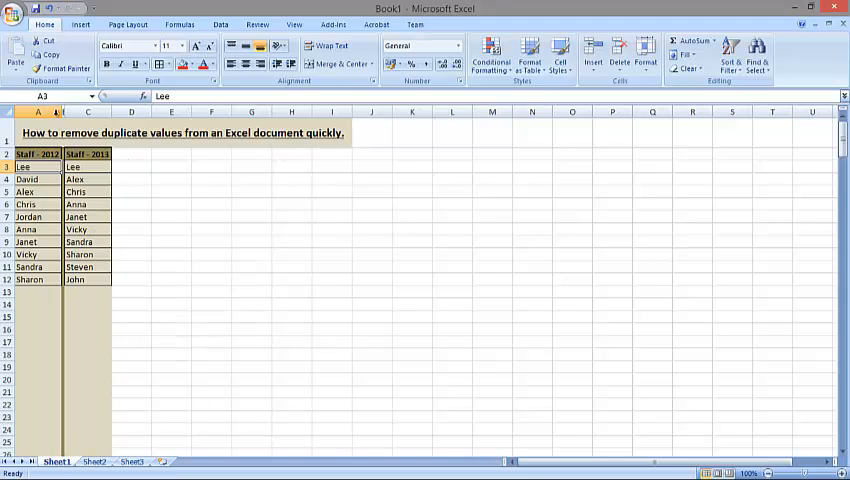
pyautogui.moveTo(178, 258)
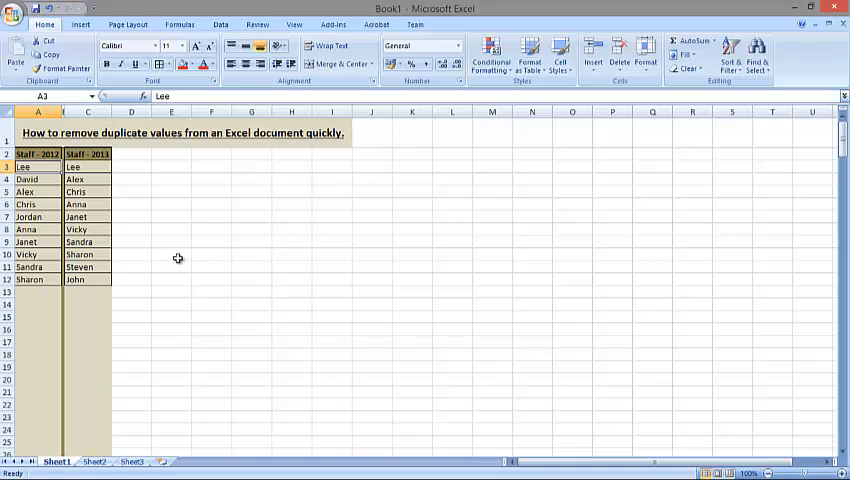
pyautogui.moveTo(155, 224)
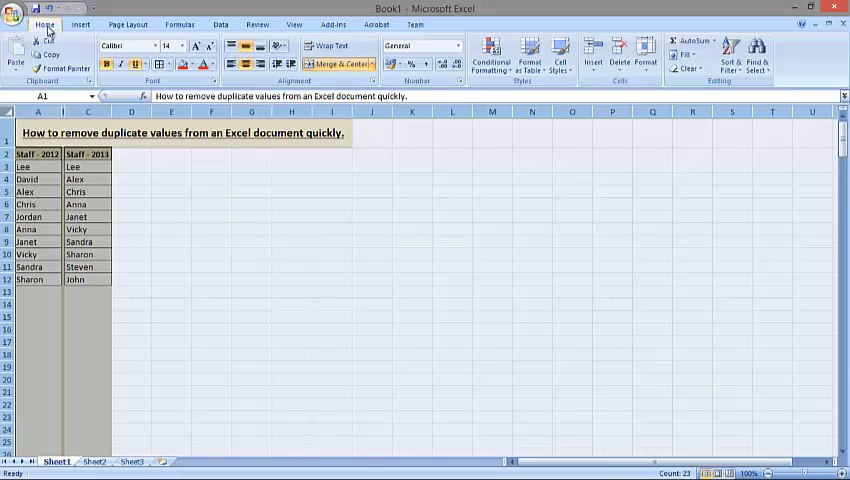
# Add a Duplicate Values rule set to Unique to flag one-list names in light red.
pyautogui.click(491, 55)
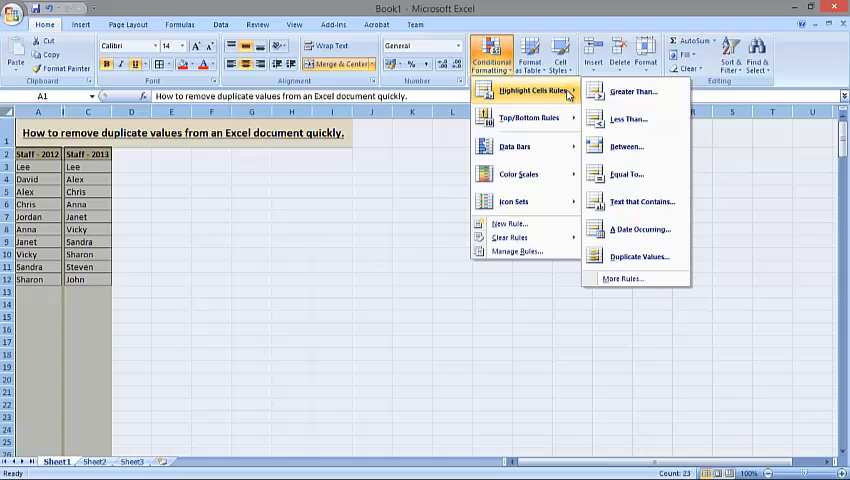
pyautogui.moveTo(632, 258)
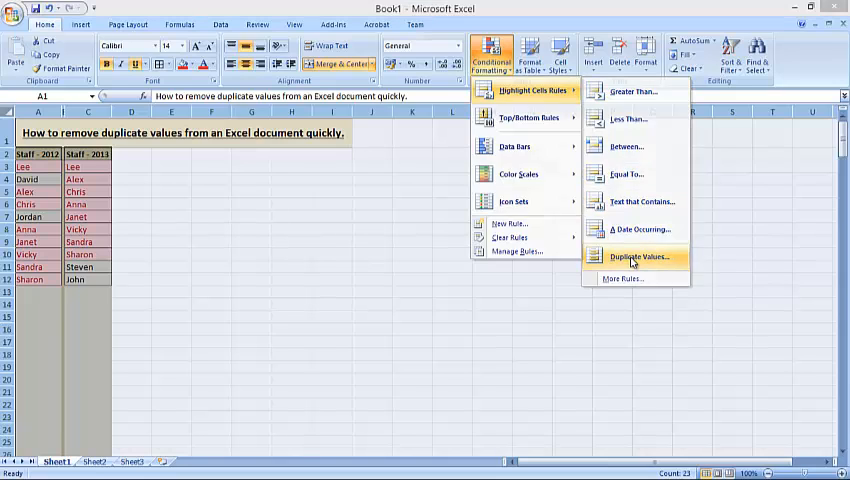
pyautogui.click(634, 257)
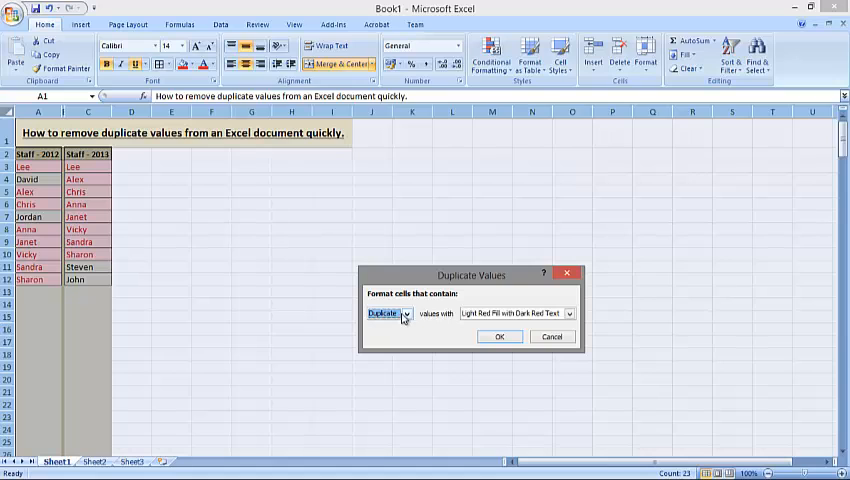
pyautogui.click(385, 313)
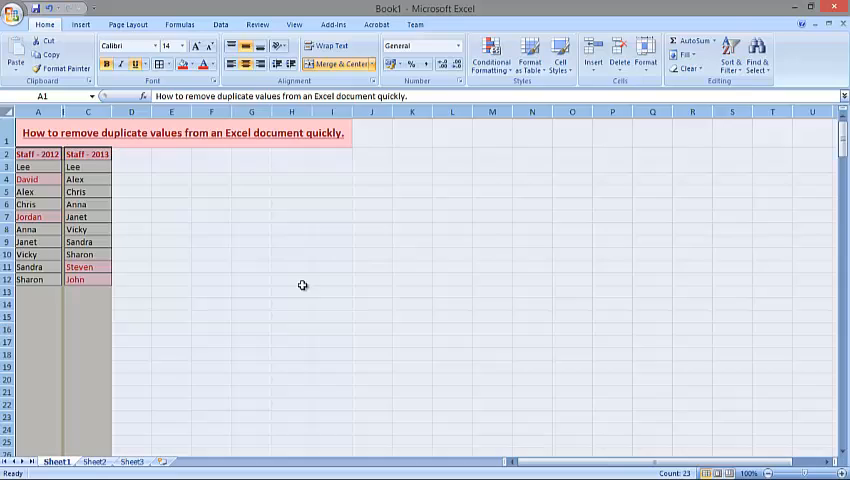
# Confirm the rule and select the departed names David (A4) and Jordan (A7).
pyautogui.click(291, 278)
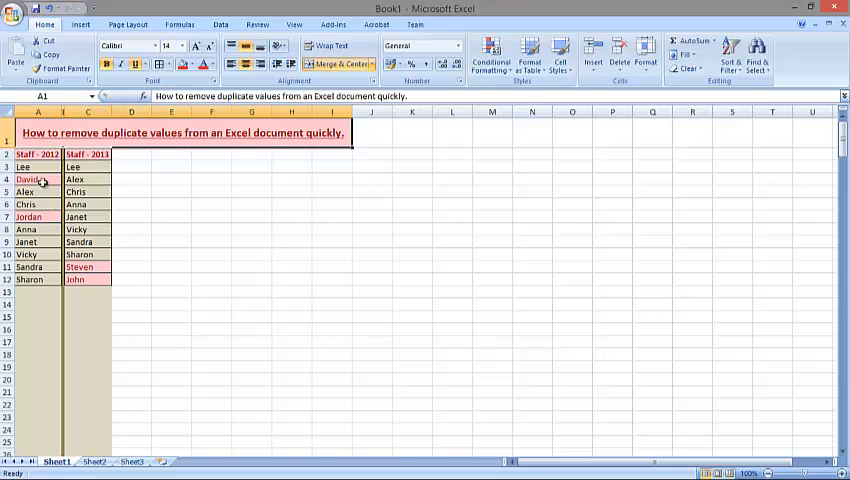
pyautogui.click(30, 217)
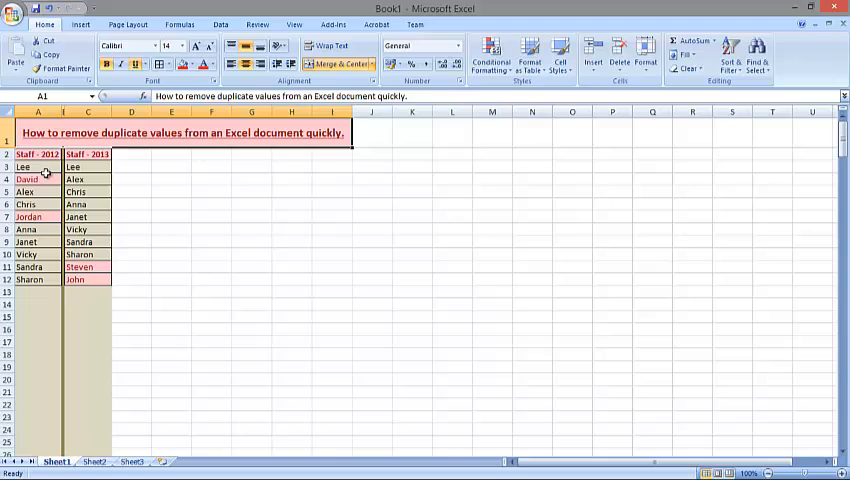
pyautogui.click(37, 217)
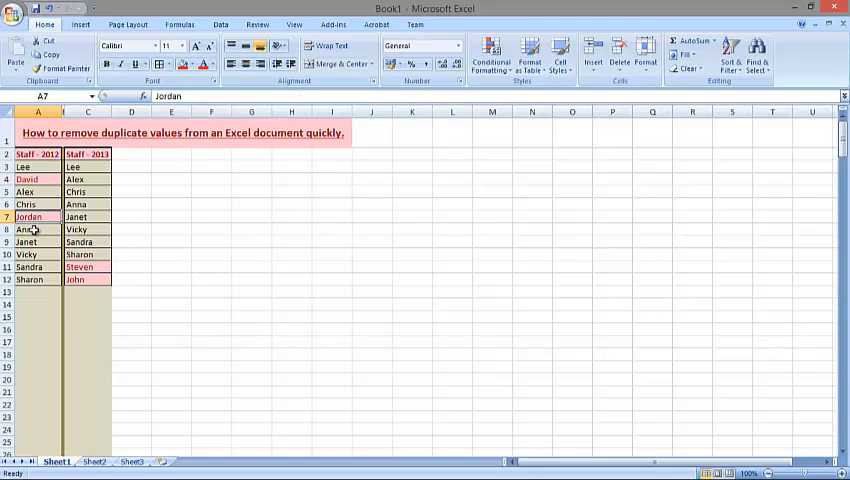
pyautogui.click(37, 179)
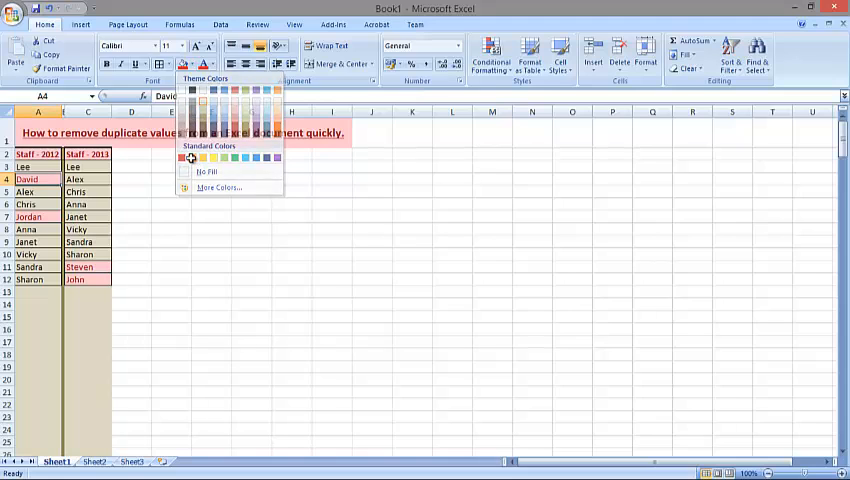
# Fill David and Jordan red, then select Steven and John in C11:C12.
pyautogui.click(183, 157)
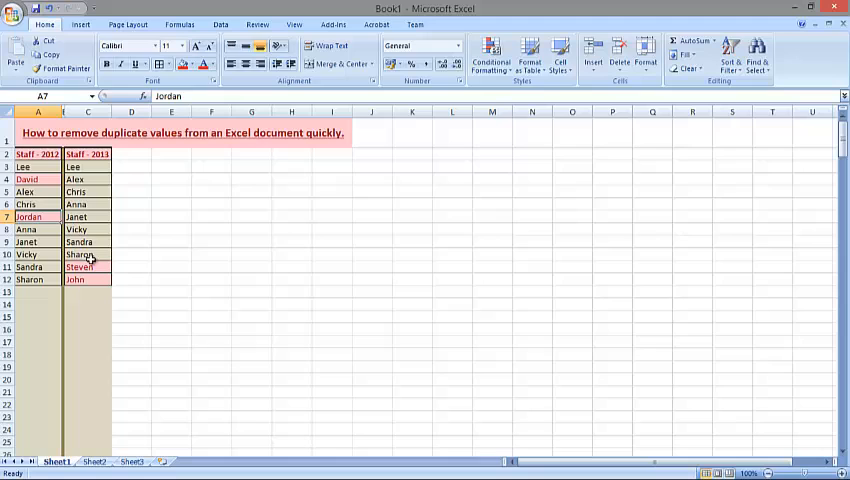
pyautogui.click(88, 266)
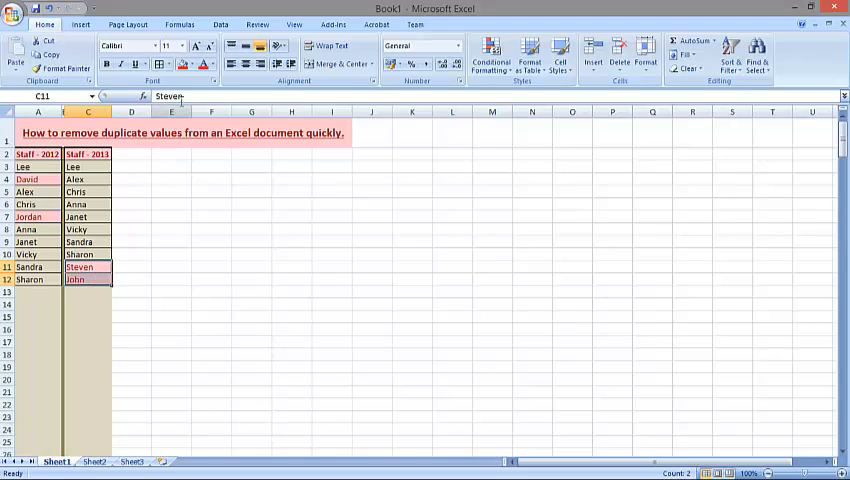
# Fill the new 2013 names Steven and John (C11:C12) green.
pyautogui.click(88, 291)
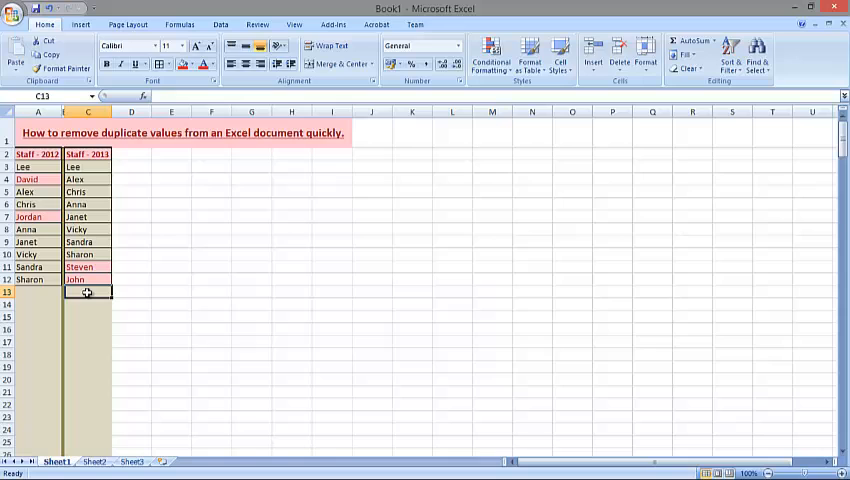
pyautogui.click(88, 267)
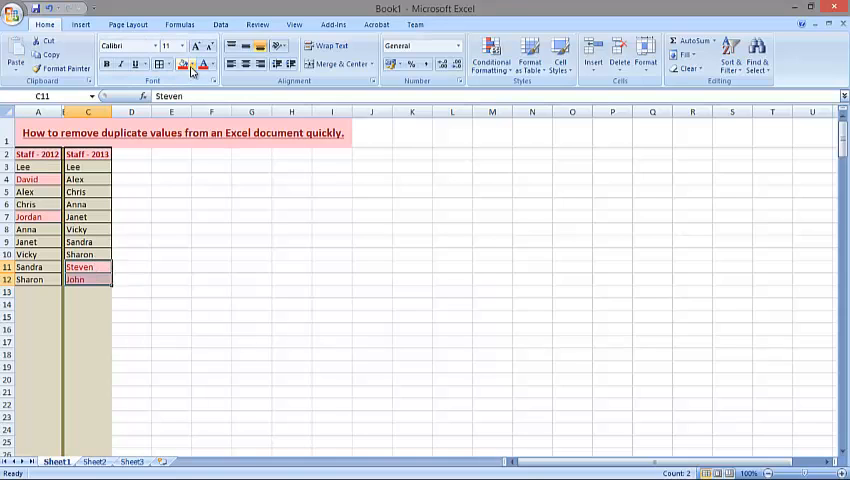
pyautogui.moveTo(225, 175)
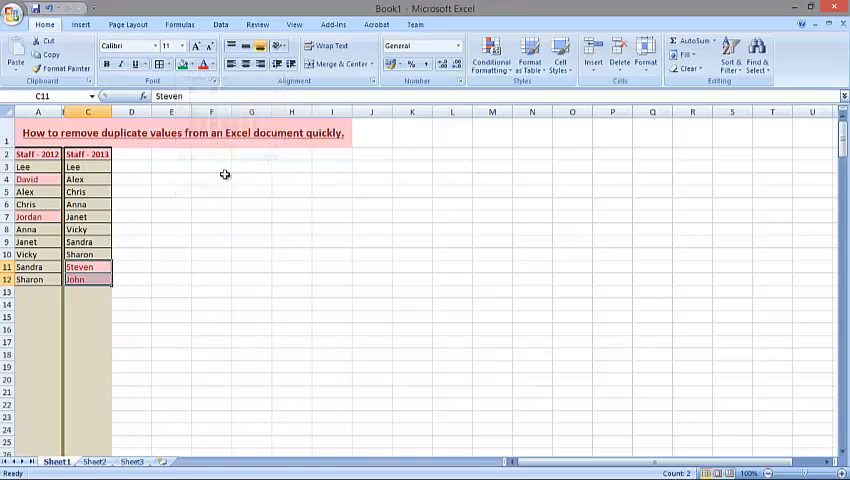
pyautogui.click(131, 279)
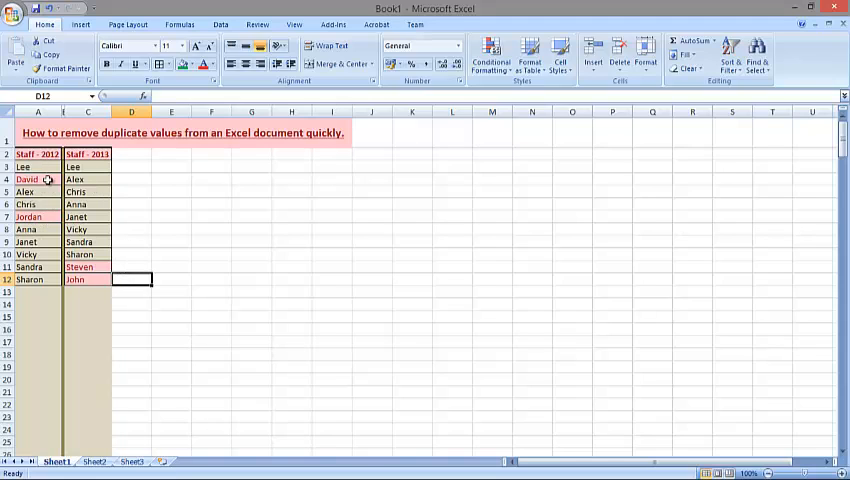
# Check the fills on David's, Jordan's and Steven's cells.
pyautogui.click(29, 217)
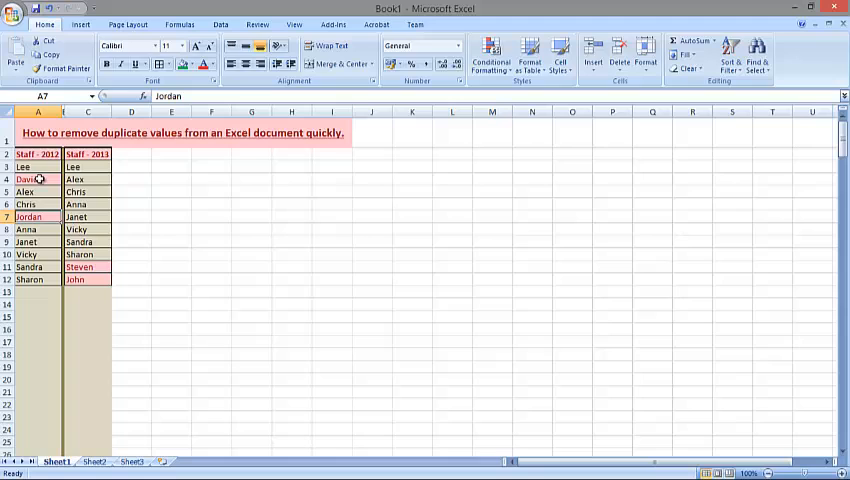
pyautogui.click(88, 267)
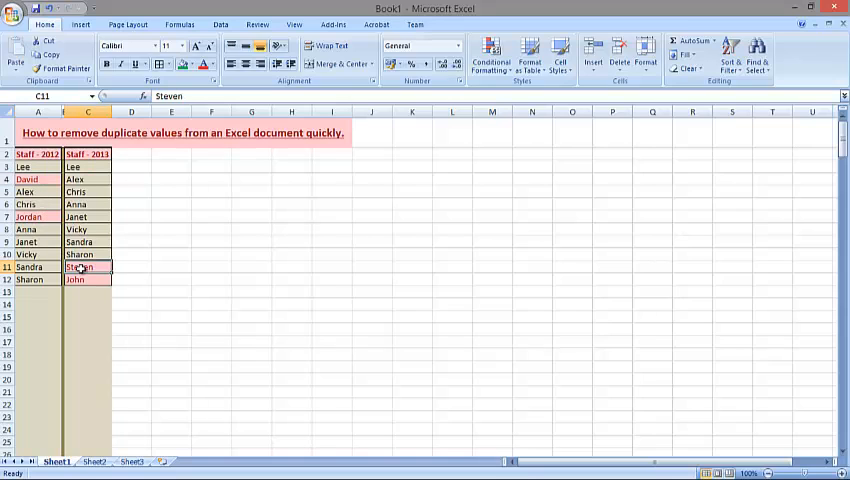
pyautogui.click(88, 279)
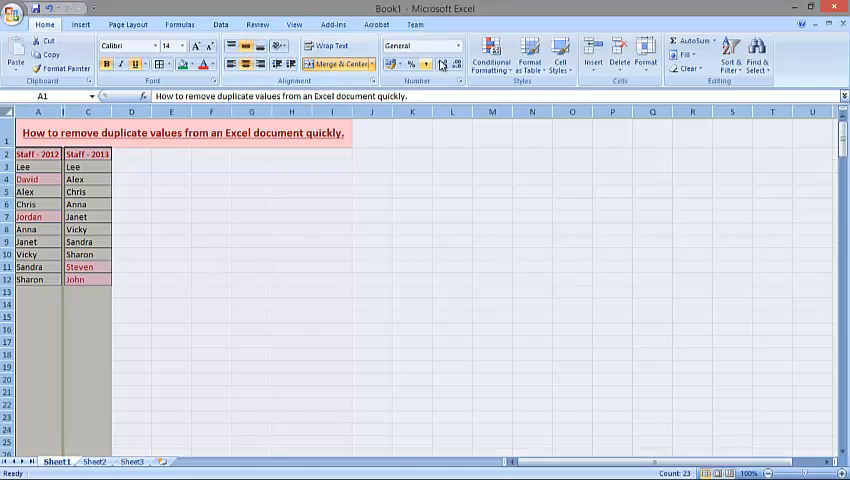
# Clear all conditional formatting rules from the entire sheet.
pyautogui.click(491, 52)
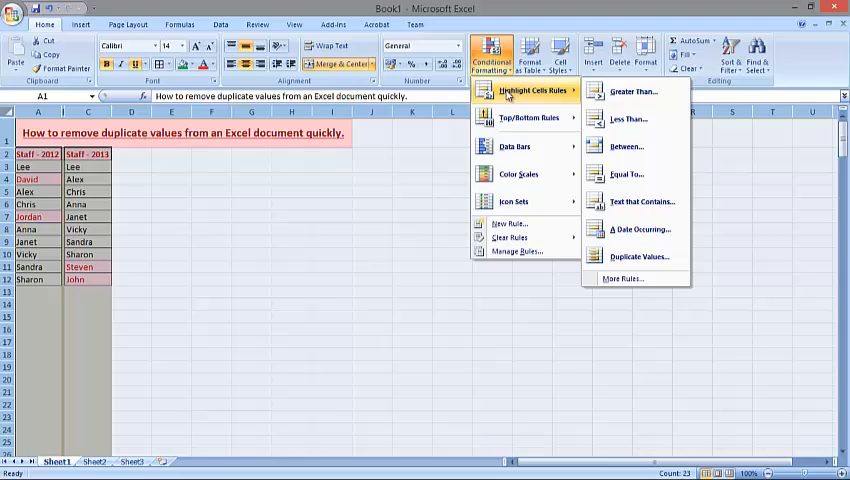
pyautogui.moveTo(509, 237)
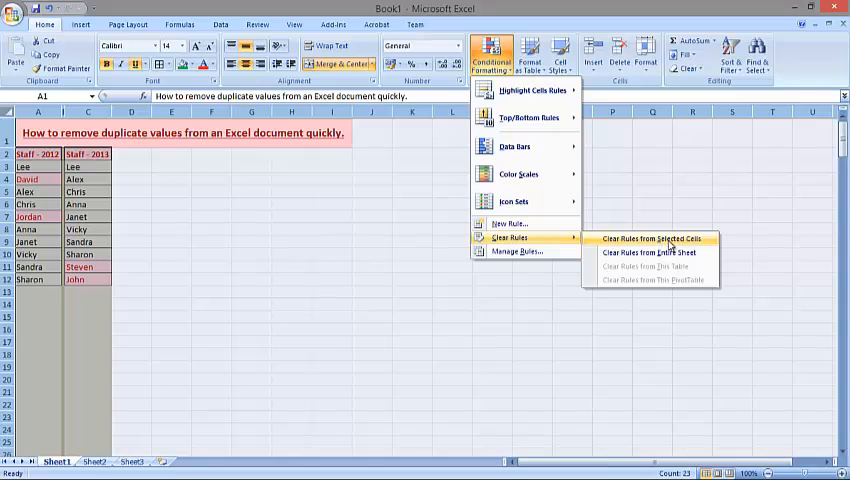
pyautogui.click(649, 239)
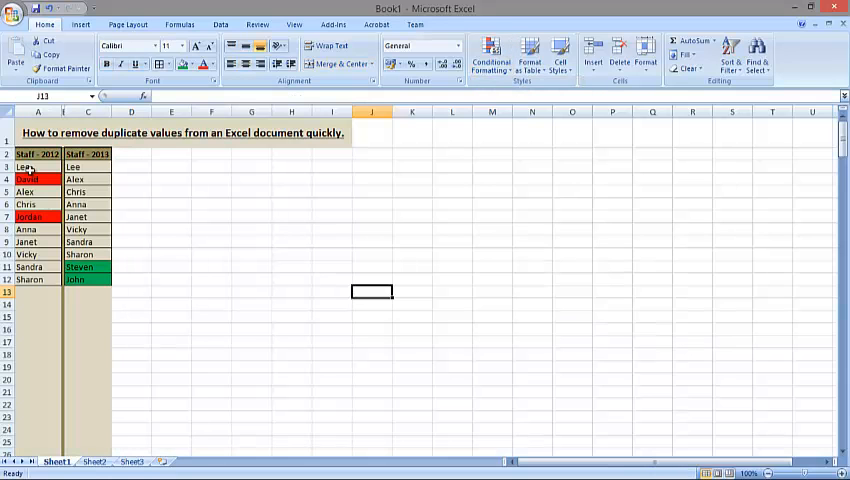
pyautogui.click(37, 267)
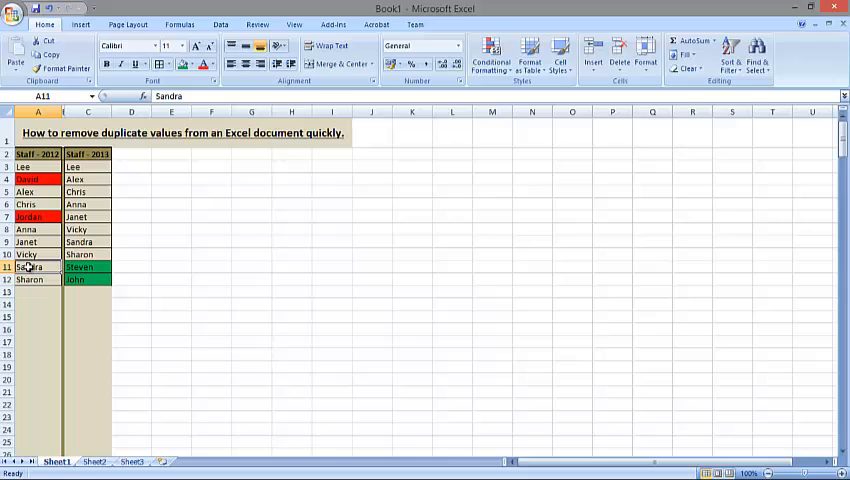
pyautogui.click(88, 279)
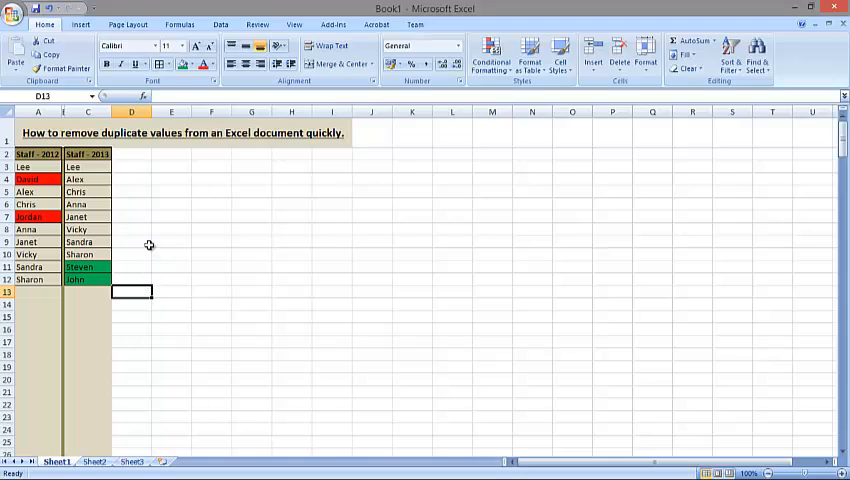
pyautogui.moveTo(154, 232)
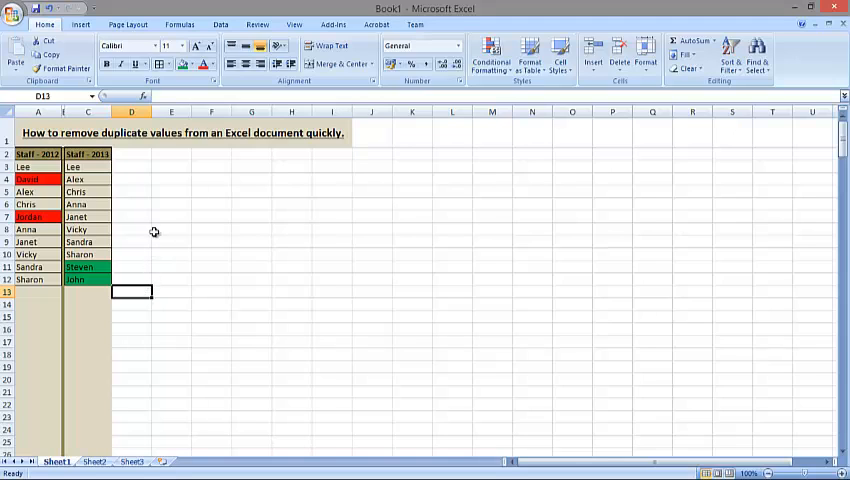
pyautogui.moveTo(147, 279)
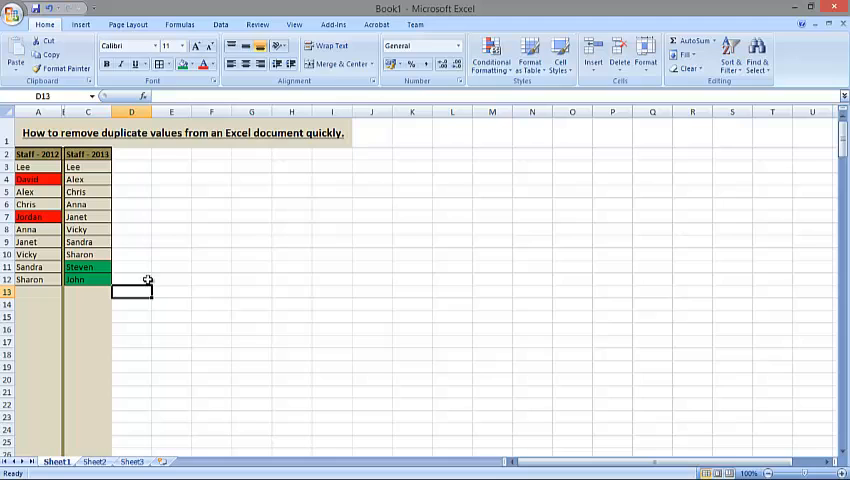
pyautogui.moveTo(185, 398)
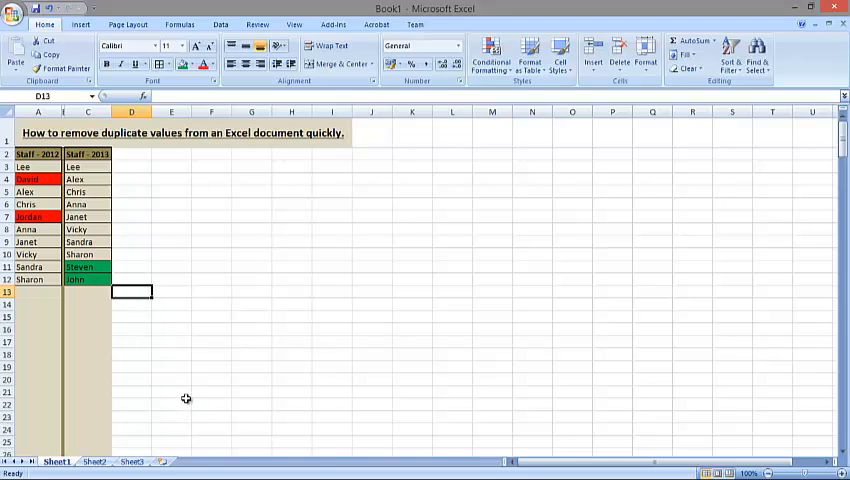
pyautogui.moveTo(152, 255)
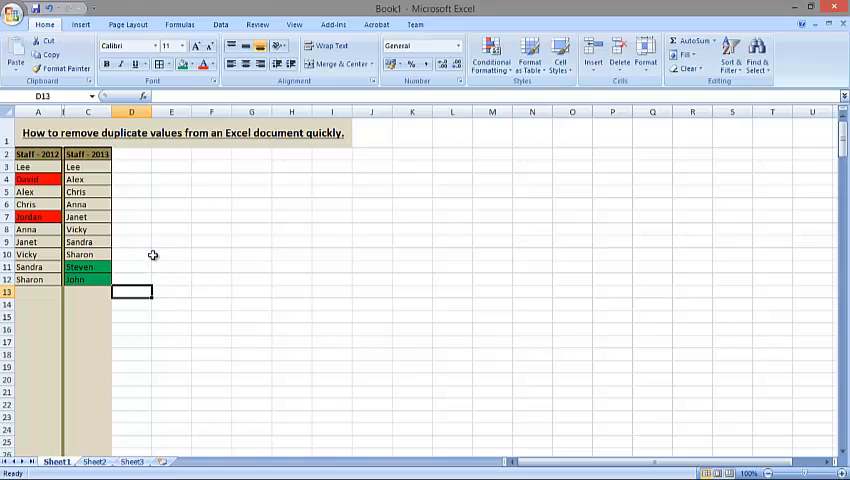